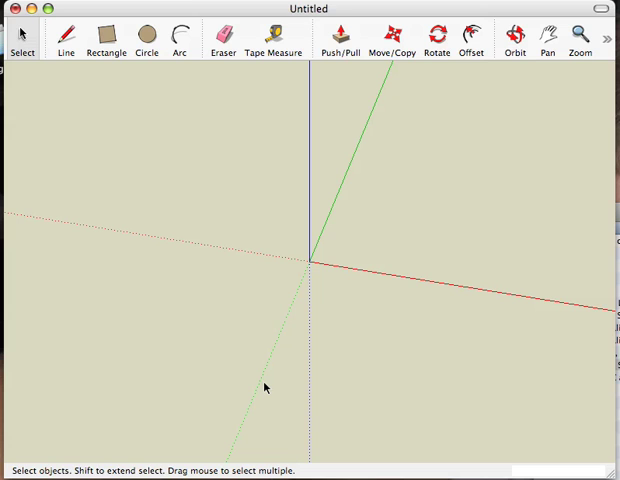
Step: Activate the Rectangle tool on the empty model, ready for a first corner
{"action": "left_click", "coordinate": [104, 40]}
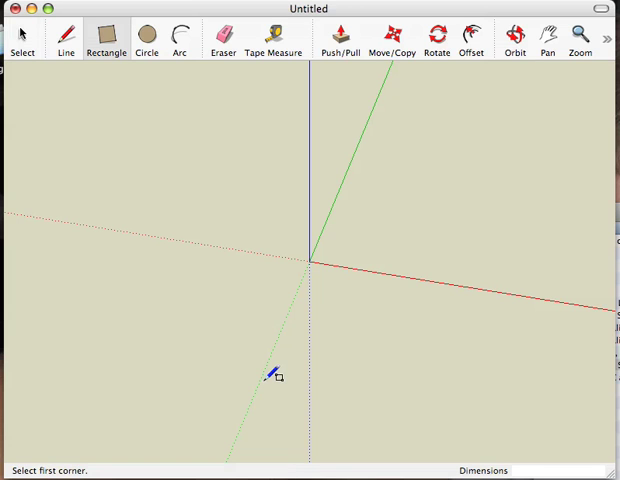
{"action": "mouse_move", "coordinate": [252, 384]}
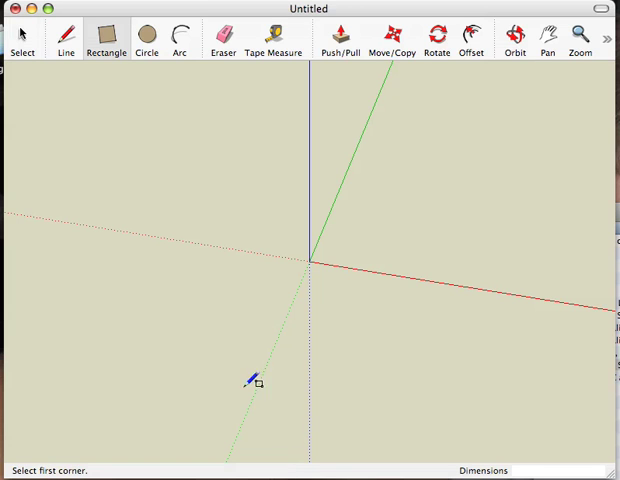
{"action": "mouse_move", "coordinate": [144, 112]}
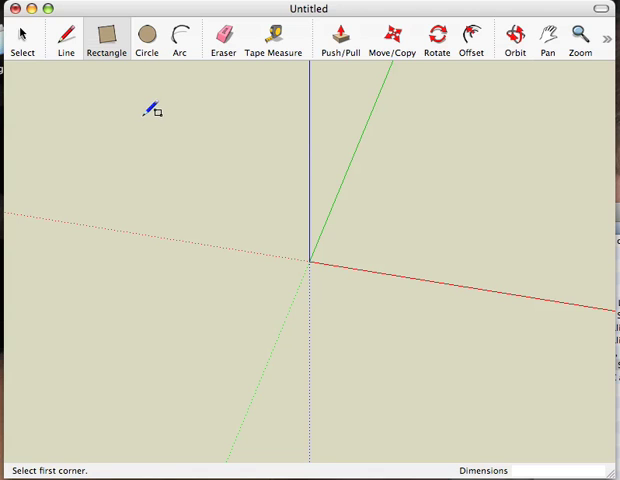
{"action": "mouse_move", "coordinate": [140, 232]}
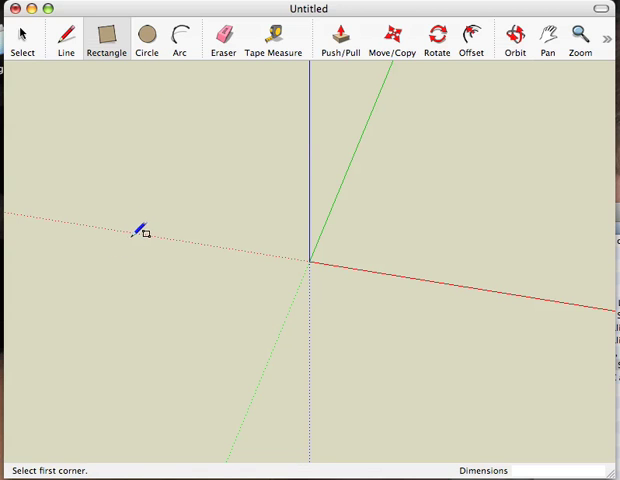
Step: Draw a small rectangle on the ground plane left of the origin, sized by typing 6
{"action": "left_click", "coordinate": [148, 242]}
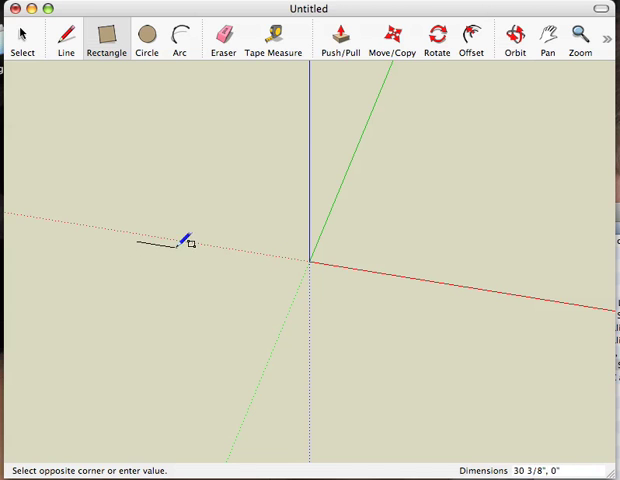
{"action": "left_click_drag", "start_coordinate": [186, 240], "coordinate": [248, 324]}
{"action": "type", "text": "3,"}
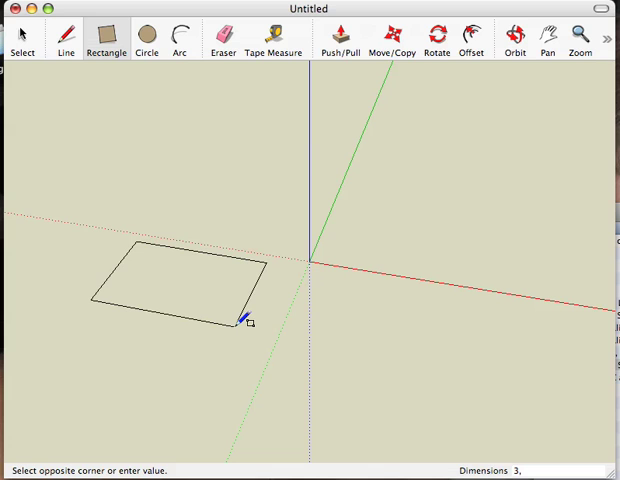
{"action": "type", "text": "6"}
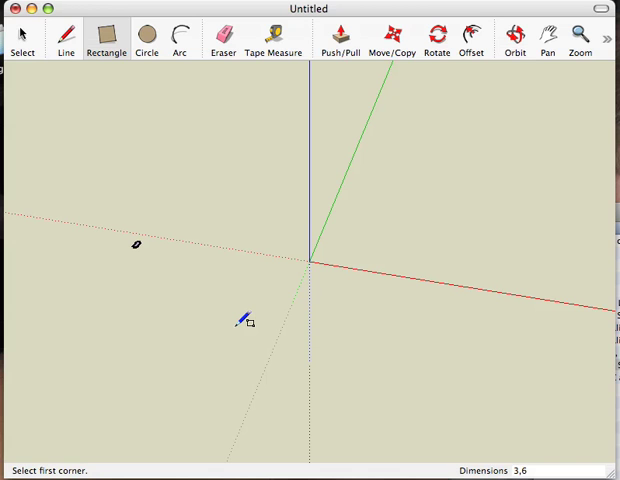
{"action": "mouse_move", "coordinate": [148, 256]}
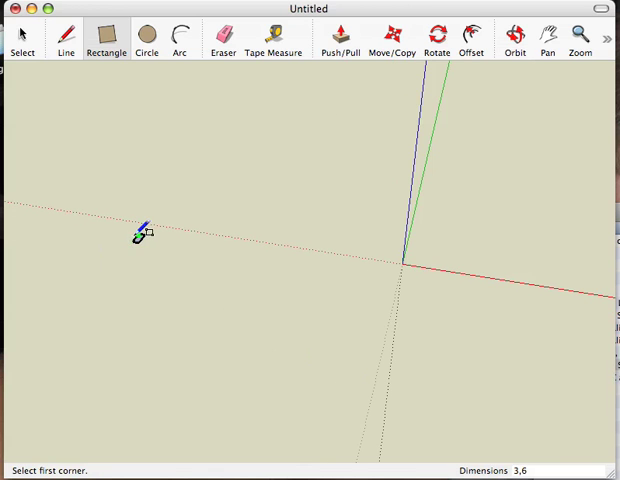
Step: Zoom in so the small rectangle fills most of the view
{"action": "left_click_drag", "start_coordinate": [144, 232], "coordinate": [408, 250]}
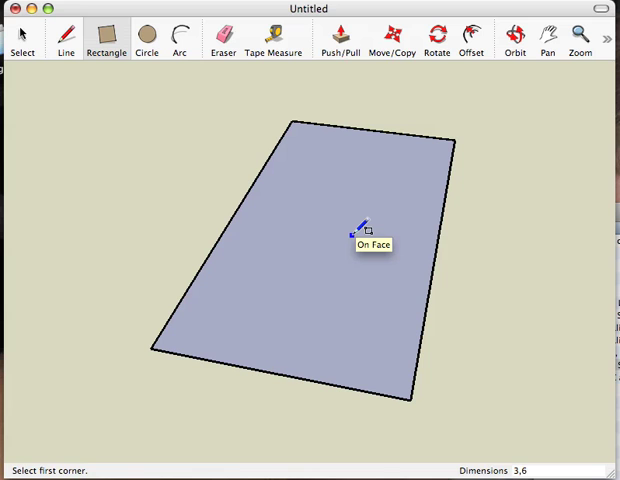
Step: Push/pull the rectangle face up into a solid box 2 inches tall
{"action": "left_click", "coordinate": [340, 40]}
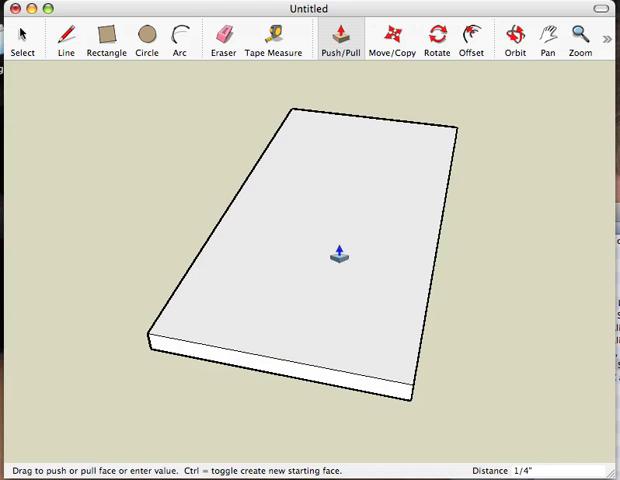
{"action": "left_click_drag", "start_coordinate": [340, 250], "coordinate": [480, 348]}
{"action": "type", "text": "2"}
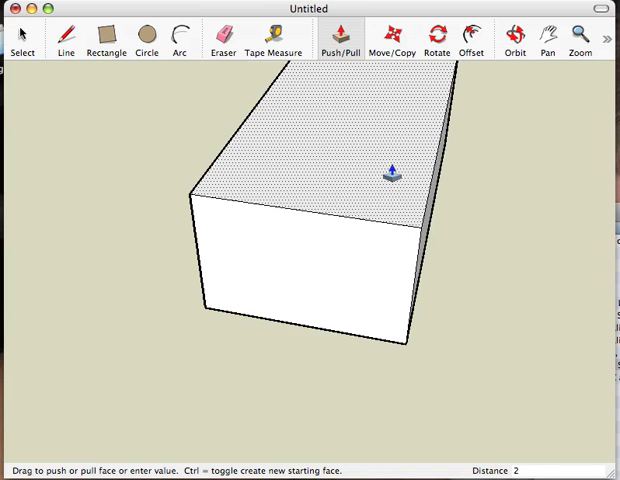
{"action": "left_click_drag", "start_coordinate": [390, 170], "coordinate": [484, 136]}
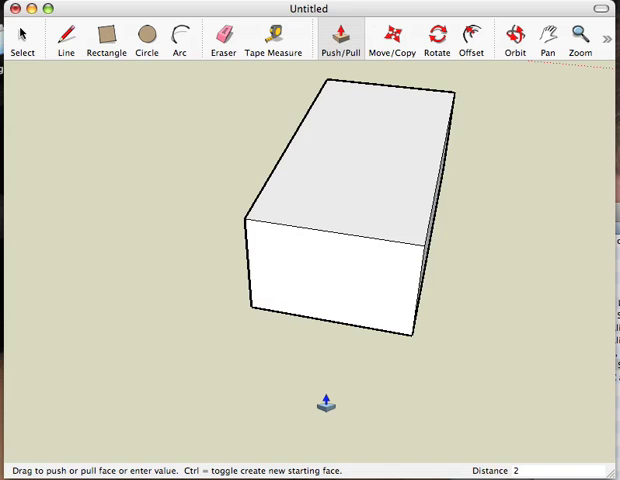
Step: Save the box model to the Desktop as 'mrhann shape1'
{"action": "key", "text": "cmd+s"}
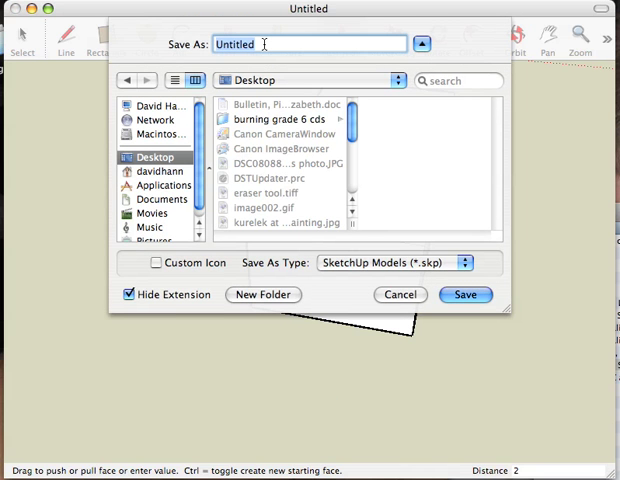
{"action": "type", "text": "mrhann"}
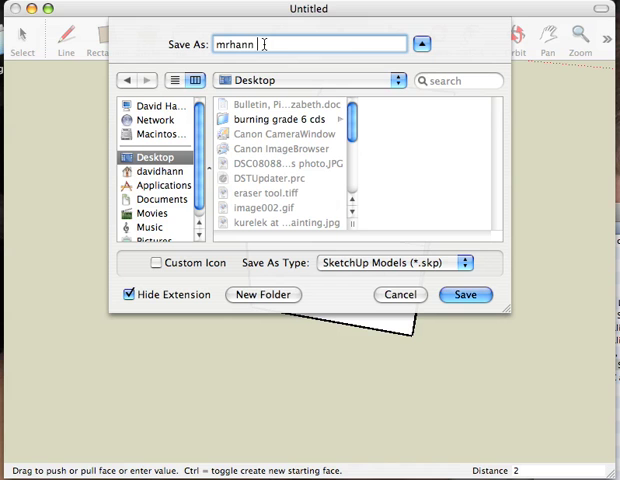
{"action": "type", "text": "shape1"}
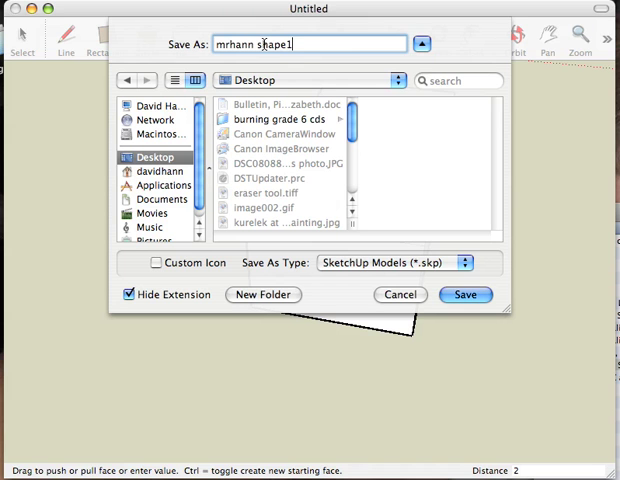
{"action": "left_click", "coordinate": [464, 294]}
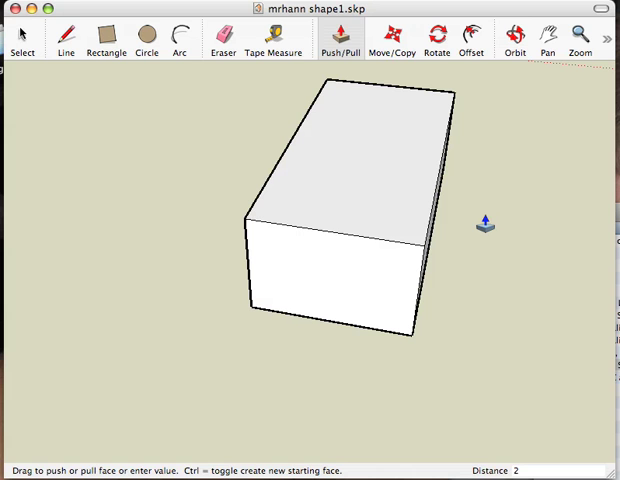
{"action": "left_click", "coordinate": [514, 40]}
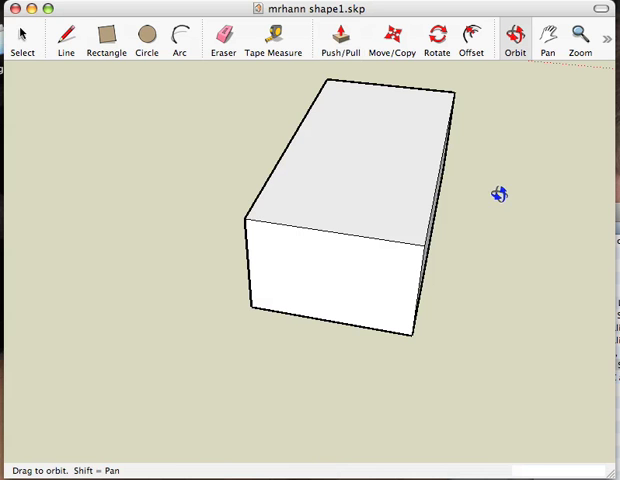
{"action": "left_click_drag", "start_coordinate": [496, 196], "coordinate": [176, 284]}
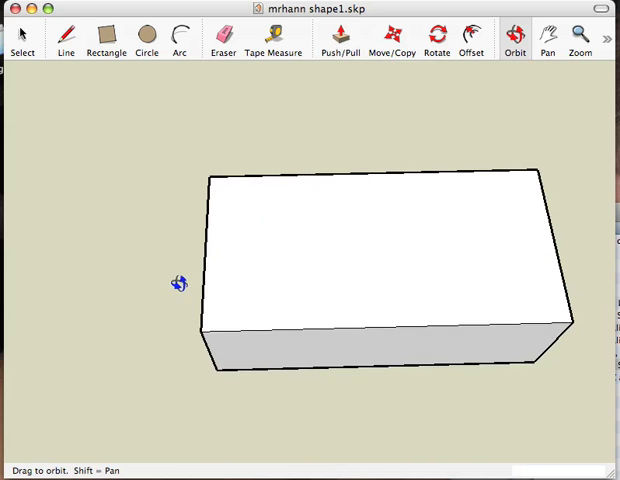
{"action": "left_click_drag", "start_coordinate": [178, 284], "coordinate": [512, 238]}
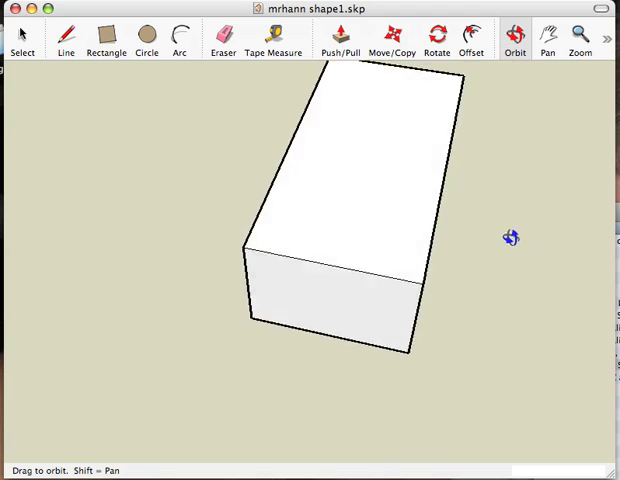
{"action": "left_click_drag", "start_coordinate": [512, 238], "coordinate": [424, 184]}
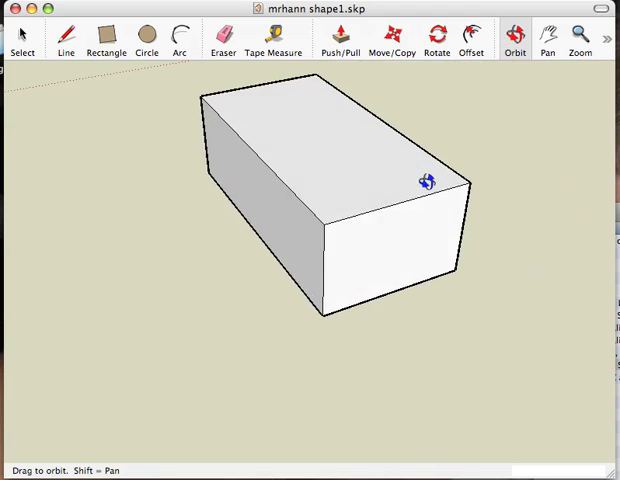
{"action": "left_click_drag", "start_coordinate": [424, 184], "coordinate": [412, 250]}
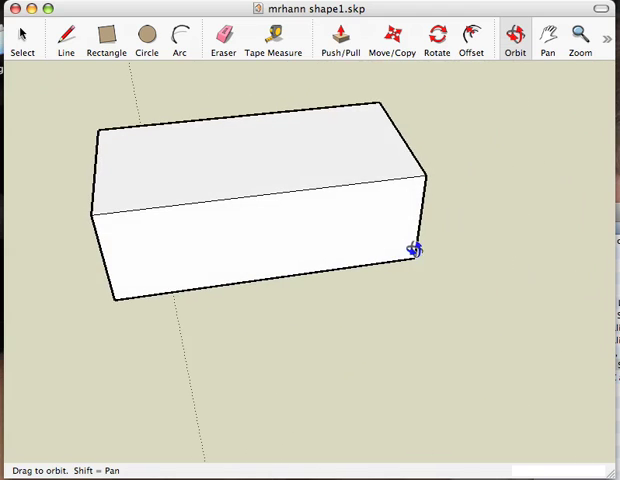
{"action": "left_click_drag", "start_coordinate": [414, 252], "coordinate": [252, 254]}
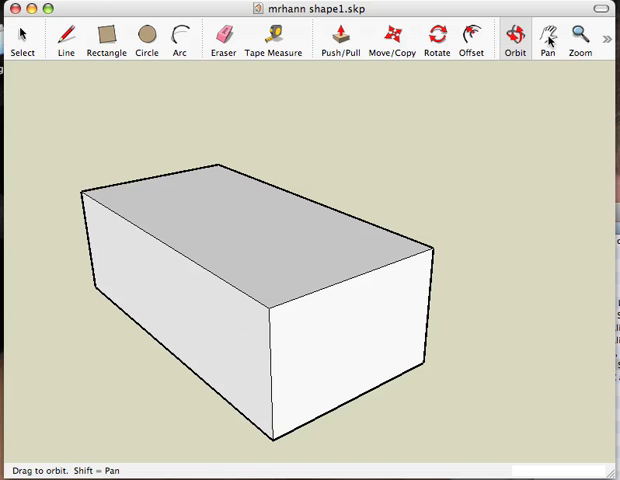
{"action": "left_click", "coordinate": [546, 40]}
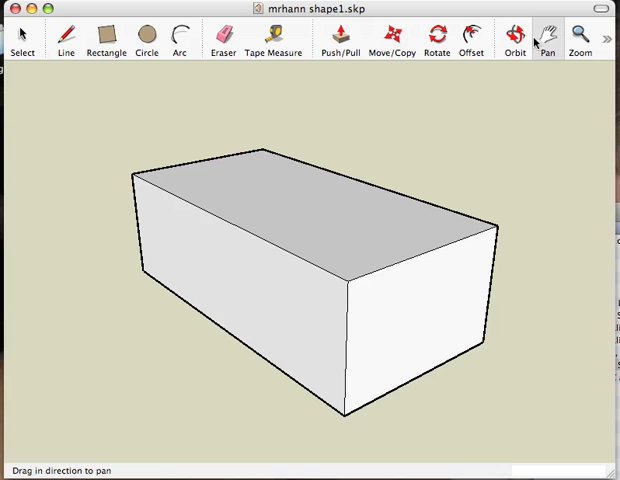
{"action": "left_click", "coordinate": [516, 40]}
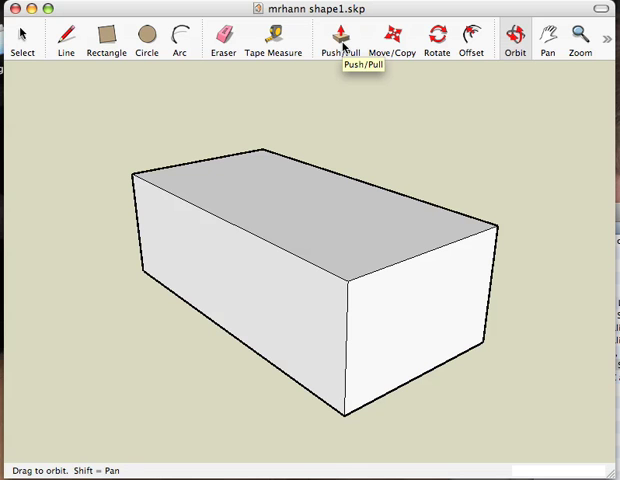
{"action": "mouse_move", "coordinate": [336, 264]}
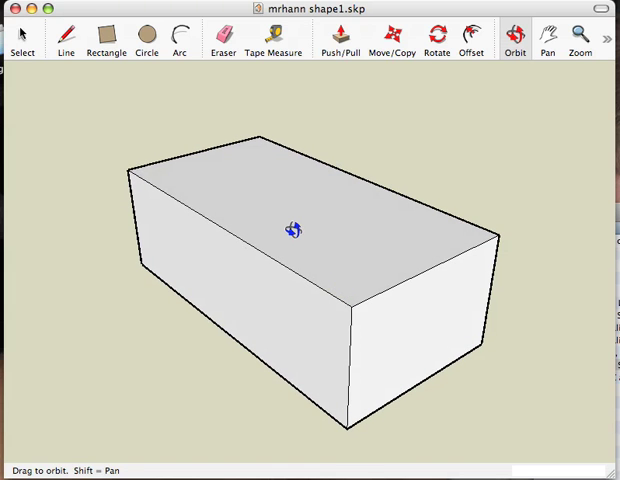
{"action": "mouse_move", "coordinate": [288, 216]}
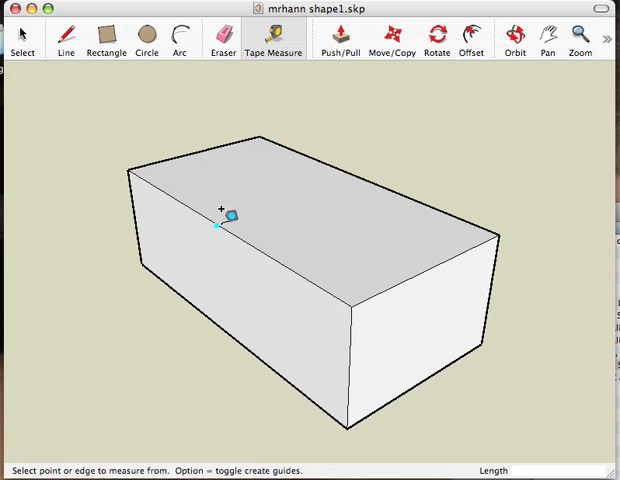
{"action": "mouse_move", "coordinate": [226, 216]}
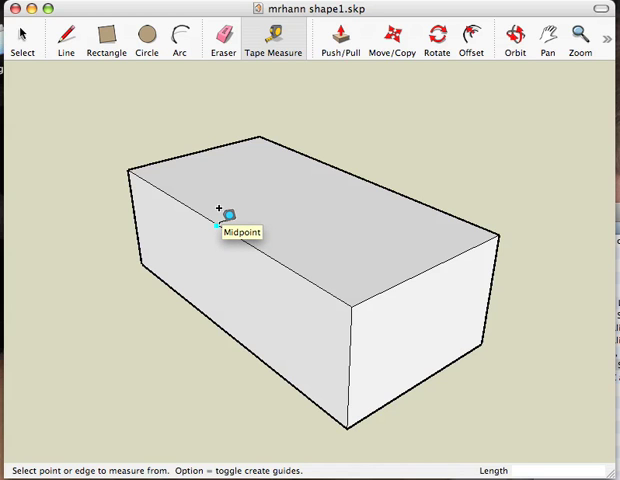
Step: Place a tape-measure guideline one inch from the top front edge's midpoint
{"action": "left_click", "coordinate": [224, 218]}
{"action": "type", "text": "1"}
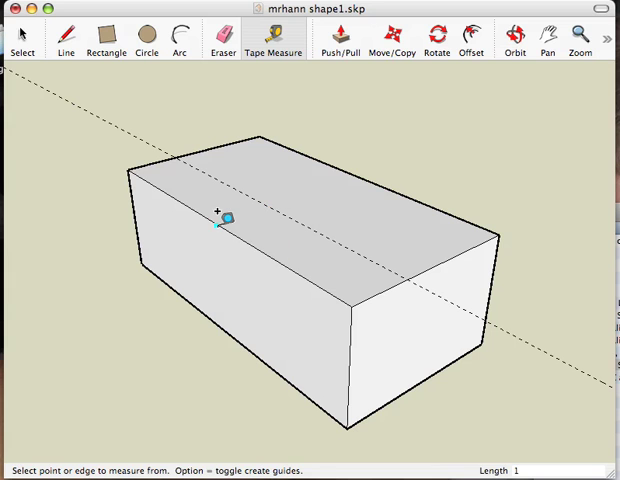
Step: Place a second one-inch guideline from the top front edge onto the front face
{"action": "left_click", "coordinate": [220, 222]}
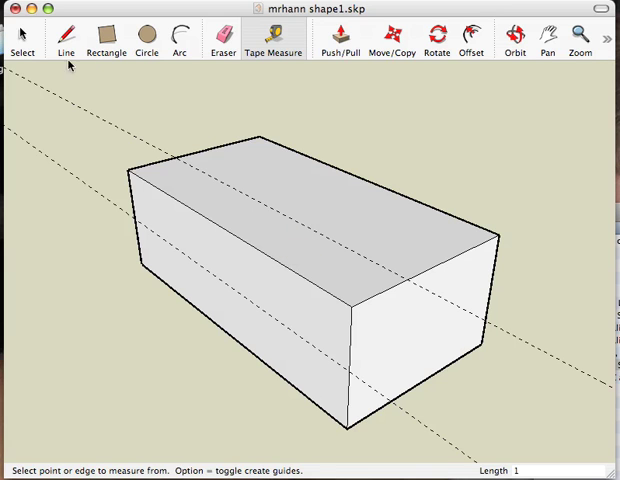
{"action": "mouse_move", "coordinate": [66, 36]}
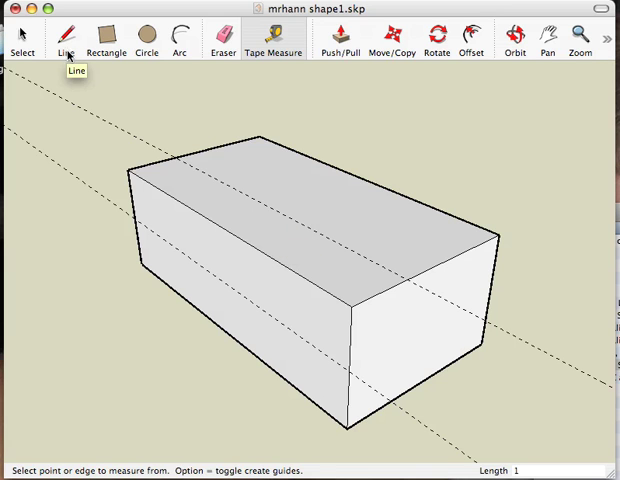
Step: Draw a line along the guideline edge to edge, splitting off the front strip
{"action": "left_click", "coordinate": [64, 38]}
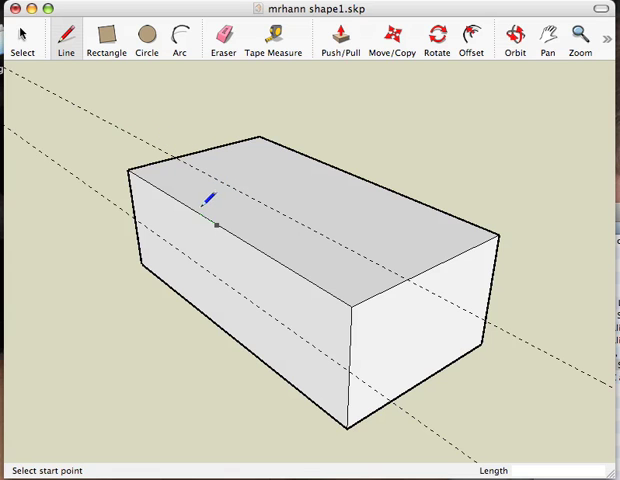
{"action": "mouse_move", "coordinate": [184, 152]}
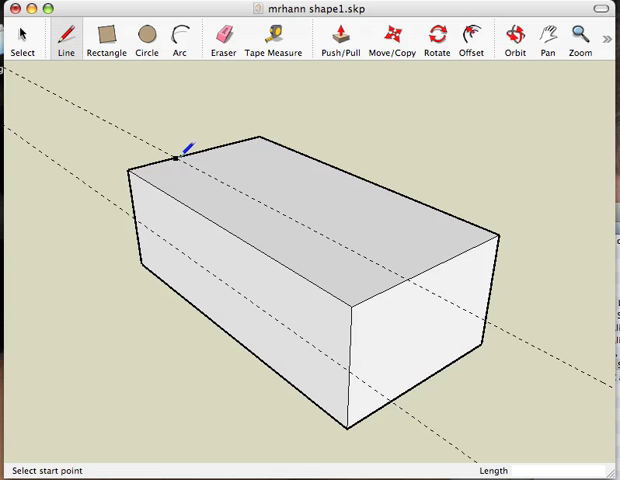
{"action": "left_click", "coordinate": [184, 148]}
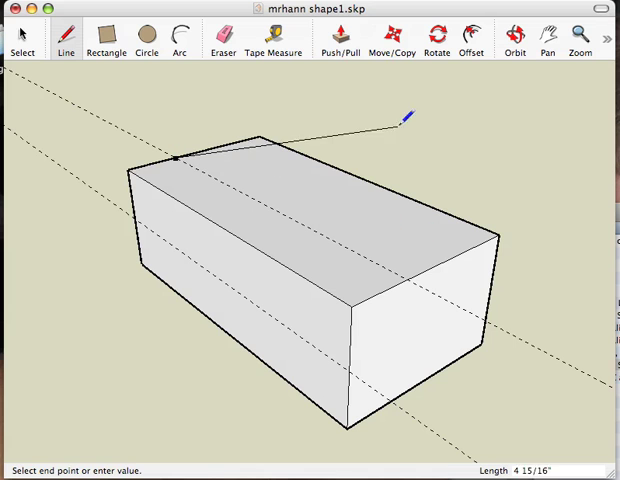
{"action": "mouse_move", "coordinate": [360, 210]}
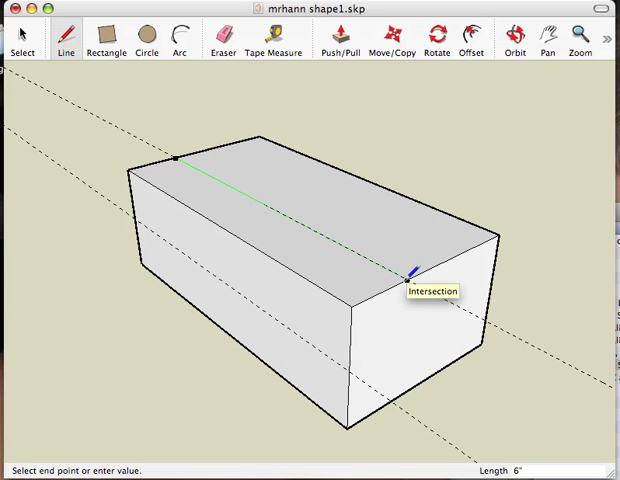
{"action": "left_click", "coordinate": [410, 276]}
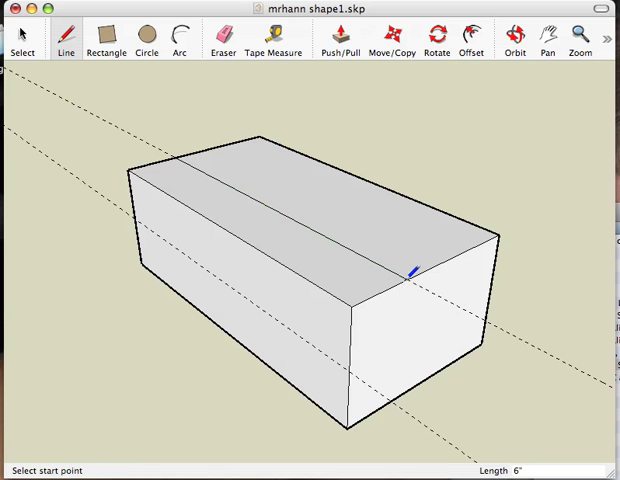
{"action": "mouse_move", "coordinate": [332, 236]}
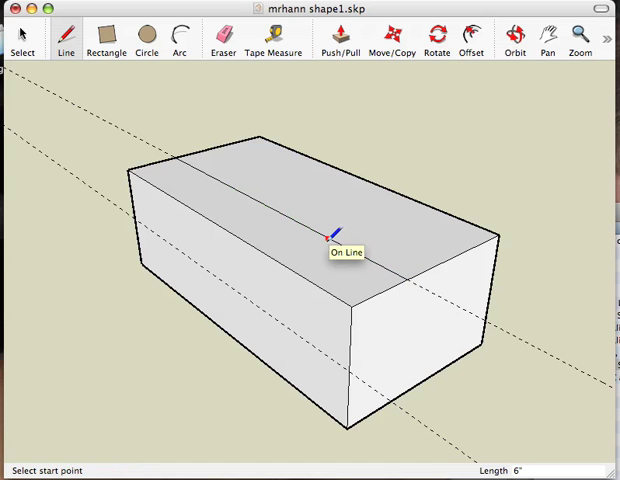
{"action": "mouse_move", "coordinate": [336, 244]}
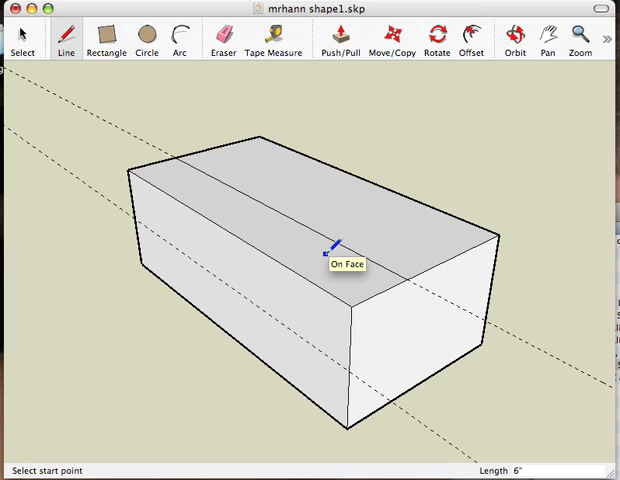
{"action": "mouse_move", "coordinate": [330, 250]}
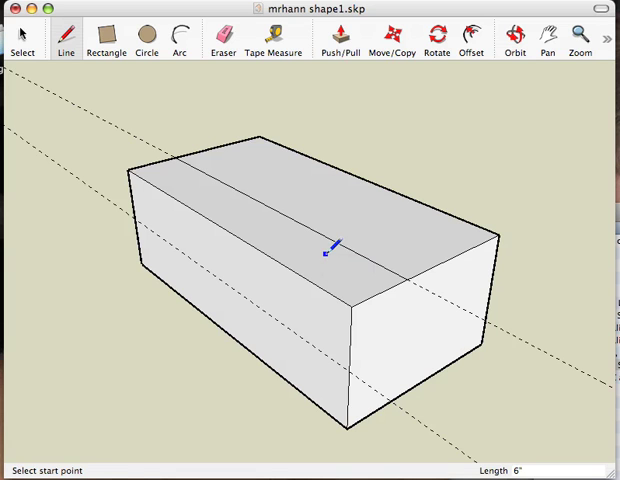
Step: Push the front strip down one inch, turning the box into a step
{"action": "left_click", "coordinate": [338, 40]}
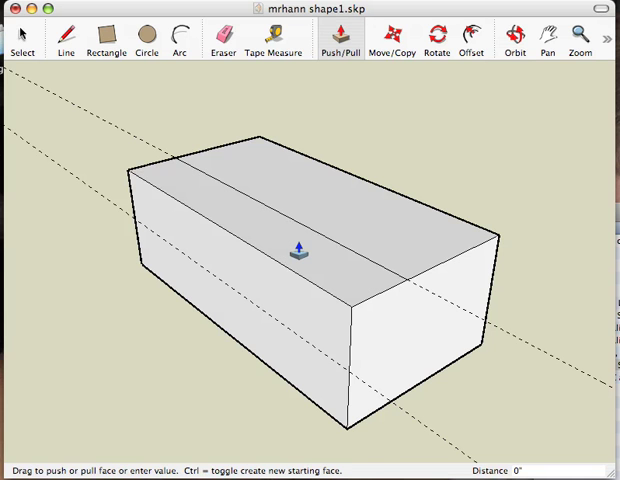
{"action": "left_click_drag", "start_coordinate": [296, 246], "coordinate": [296, 304]}
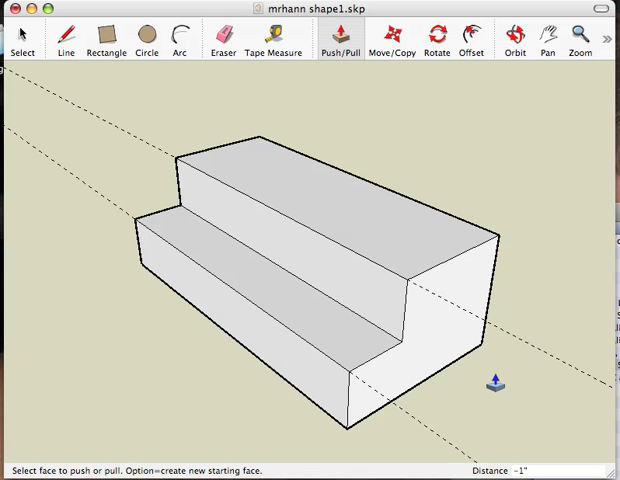
{"action": "left_click", "coordinate": [222, 40]}
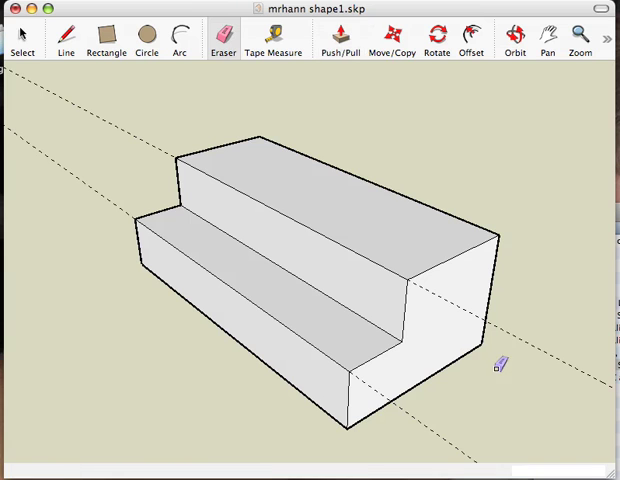
{"action": "mouse_move", "coordinate": [380, 104]}
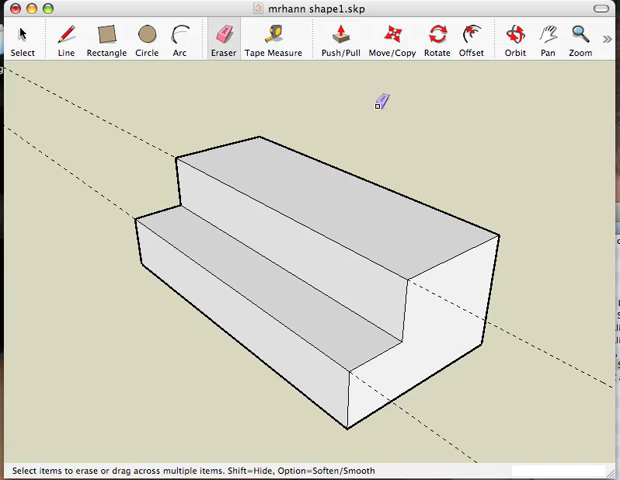